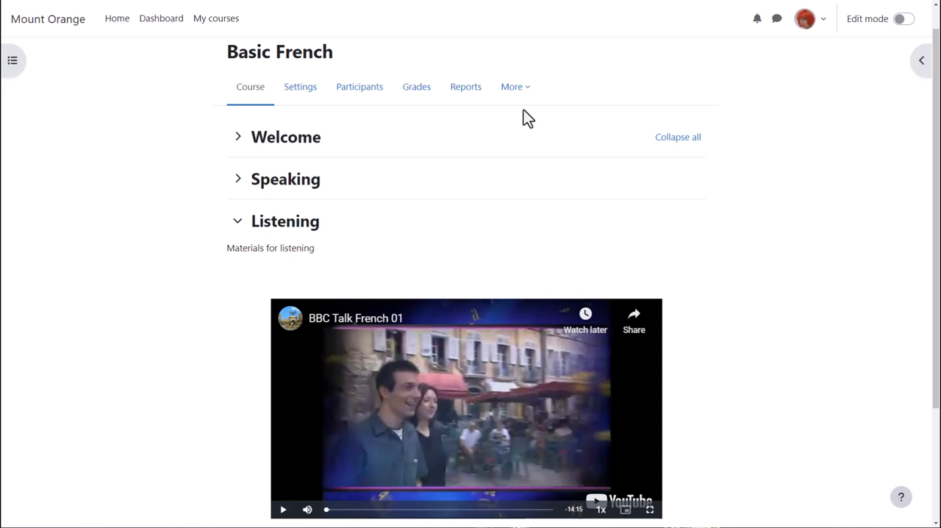
Step: Expand the More menu of course tools on the Basic French course page
{"action": "left_click", "coordinate": [511, 86]}
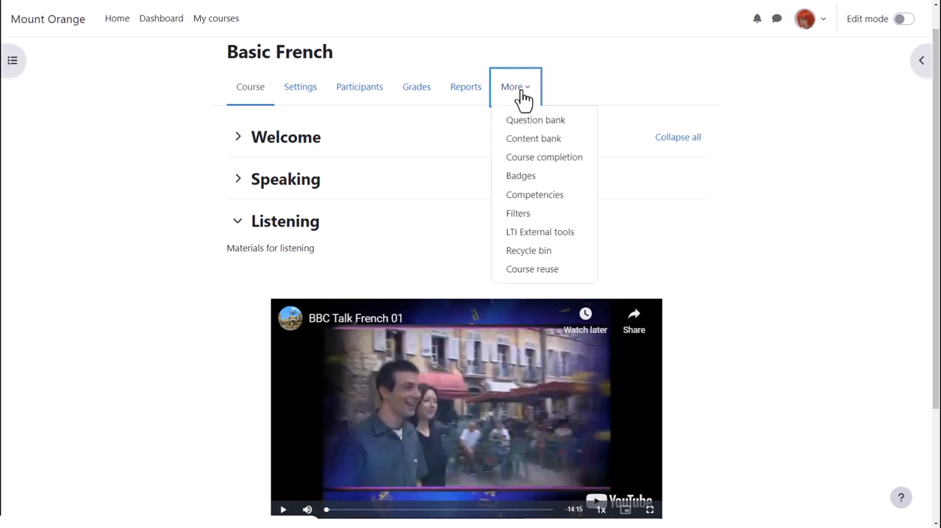
{"action": "mouse_move", "coordinate": [517, 213]}
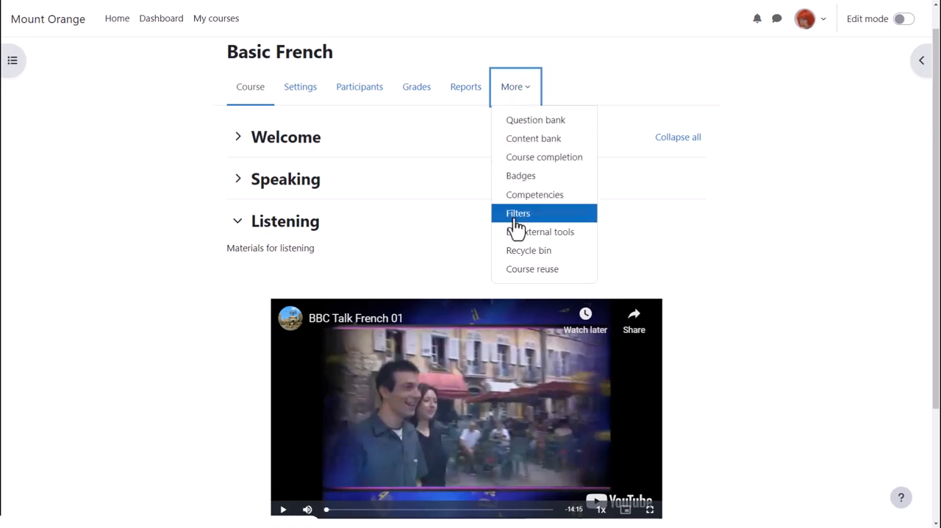
Step: Go to Filters to show each course filter and its active state
{"action": "left_click", "coordinate": [517, 213]}
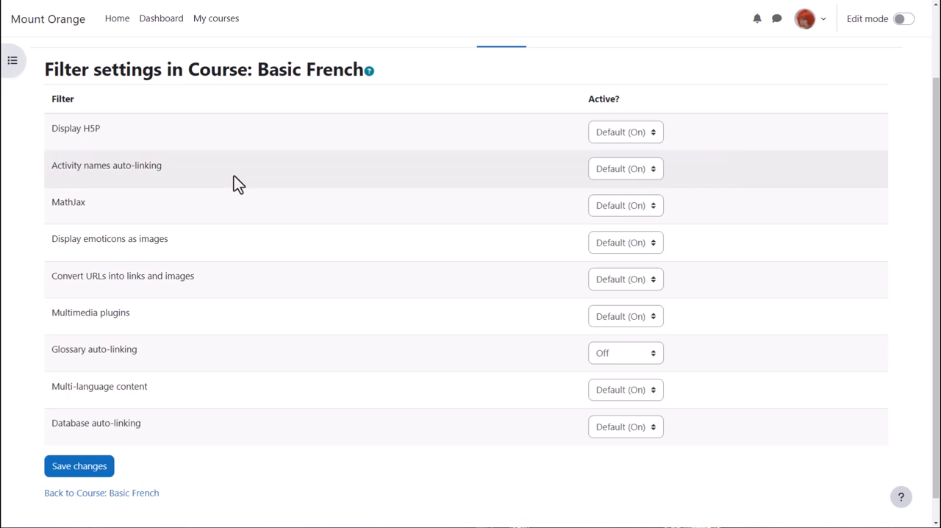
{"action": "mouse_move", "coordinate": [235, 322]}
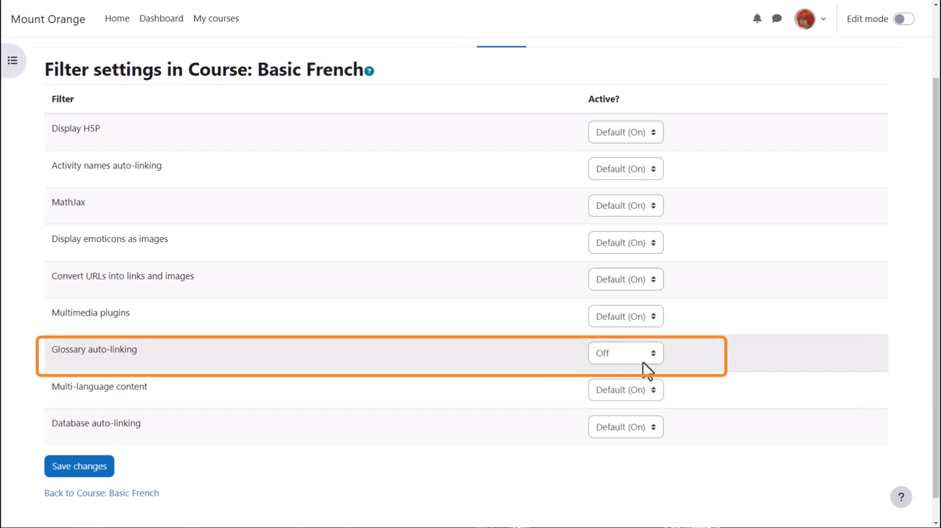
Step: Set Glossary auto-linking to Default (On) and save the course filter settings
{"action": "left_click", "coordinate": [625, 353]}
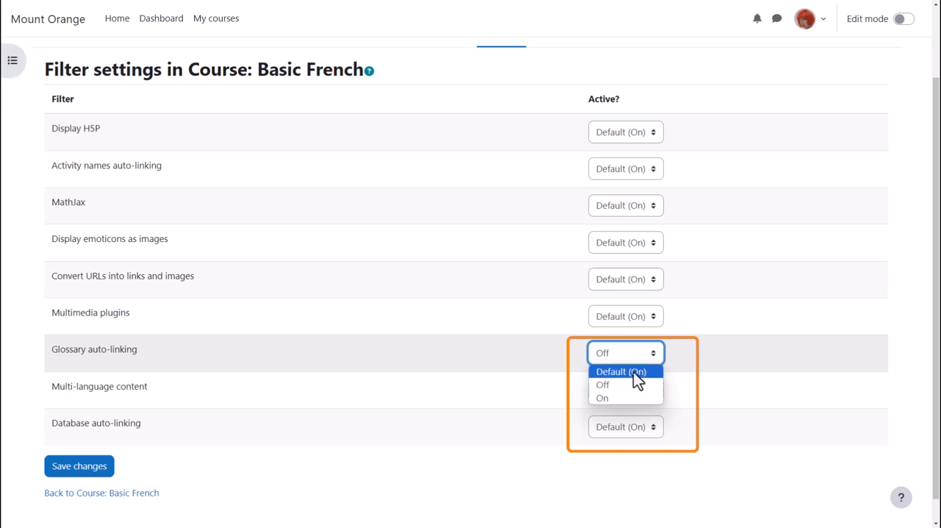
{"action": "left_click", "coordinate": [621, 371]}
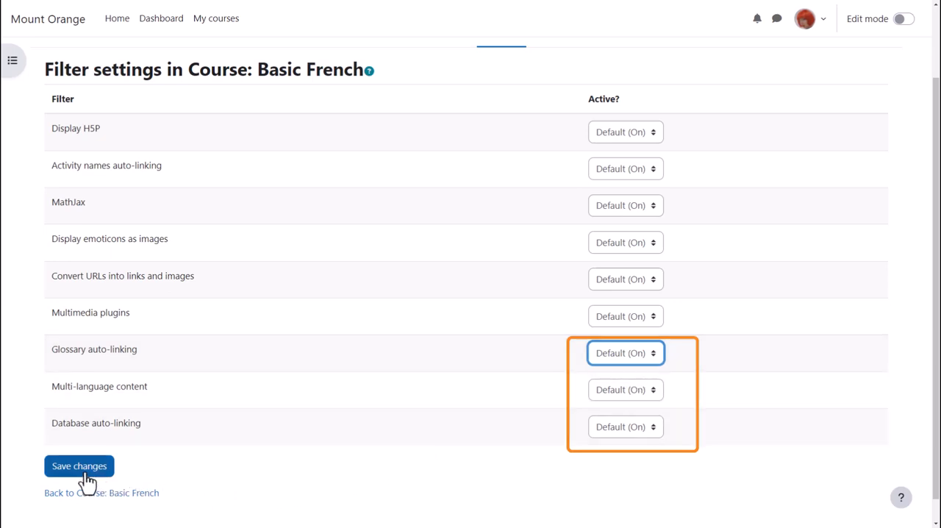
{"action": "left_click", "coordinate": [78, 465]}
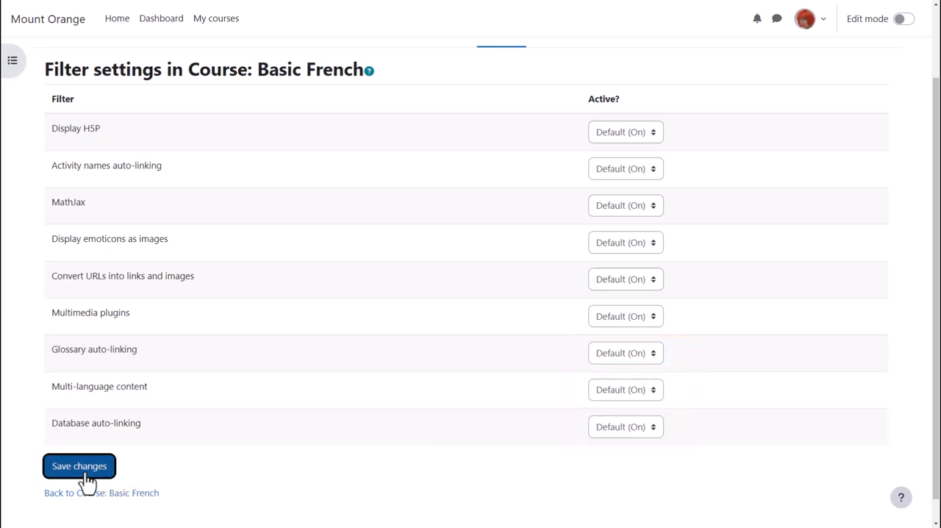
{"action": "left_click", "coordinate": [78, 466]}
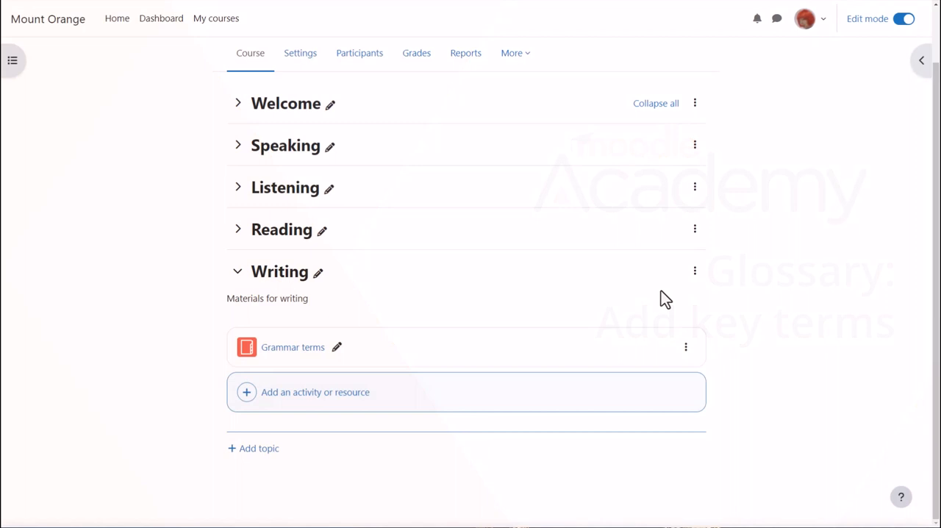
Step: Edit the Writing topic and re-save its summary so glossary terms like 'adjective' auto-link
{"action": "left_click", "coordinate": [694, 271]}
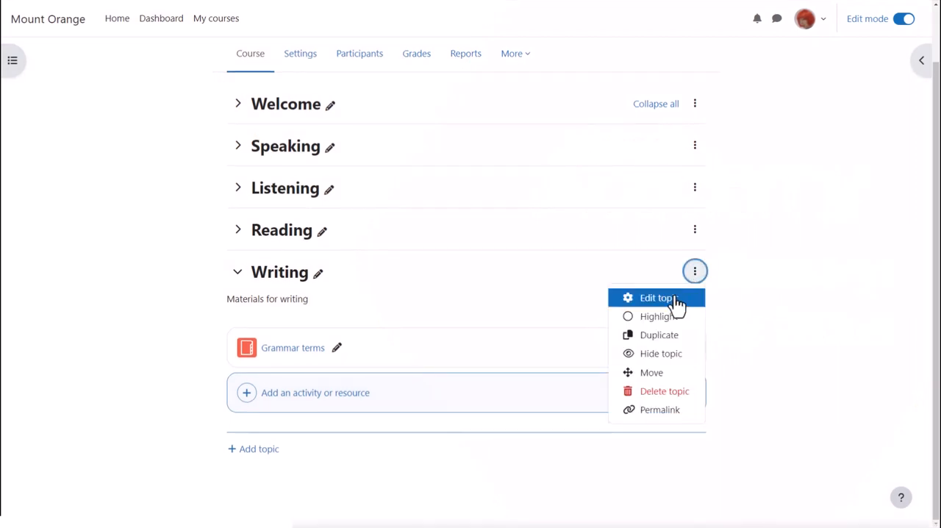
{"action": "left_click", "coordinate": [656, 298]}
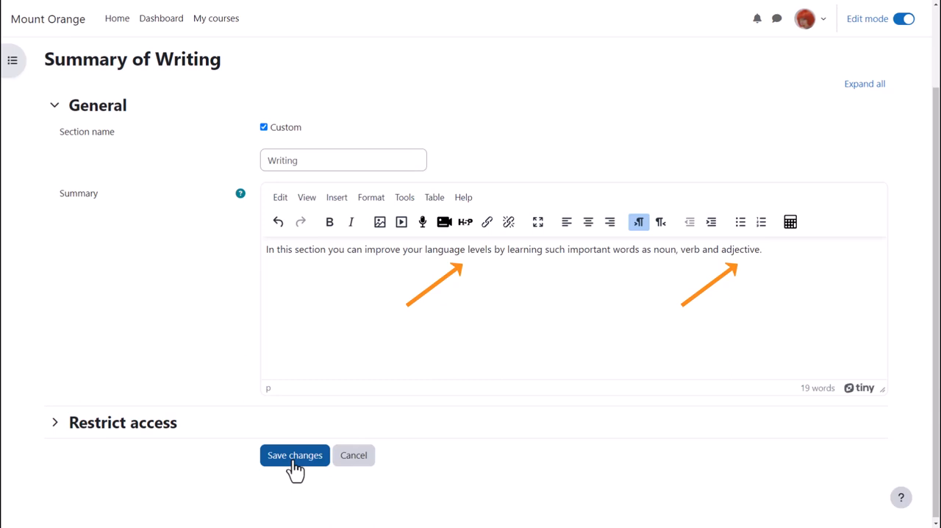
{"action": "left_click", "coordinate": [294, 455]}
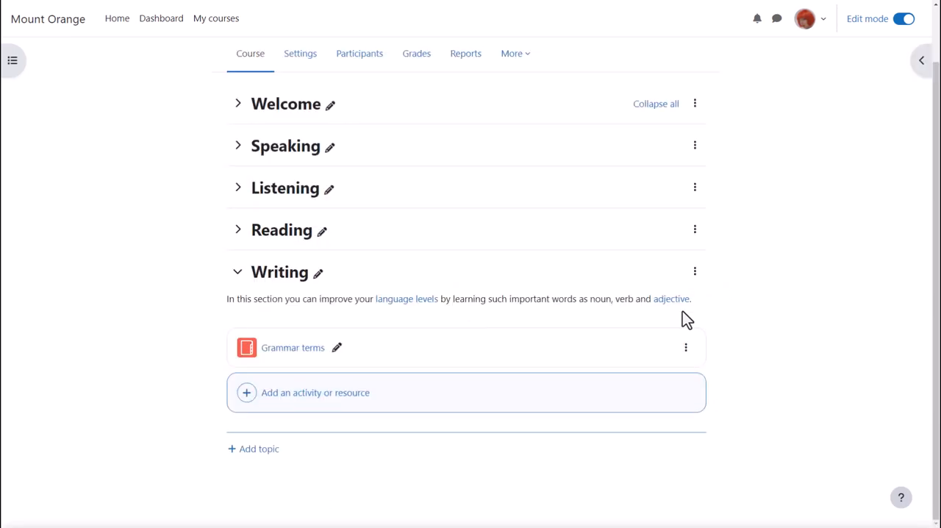
{"action": "mouse_move", "coordinate": [670, 299]}
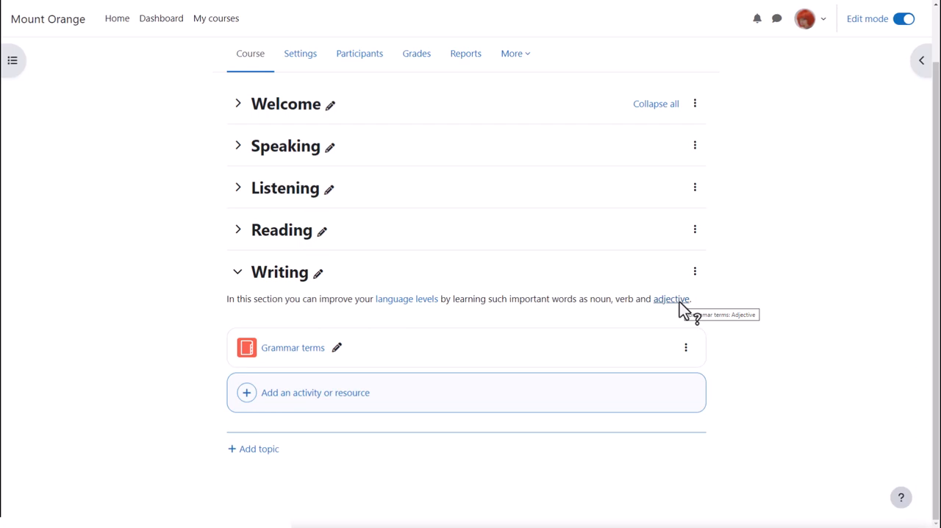
{"action": "left_click", "coordinate": [671, 298]}
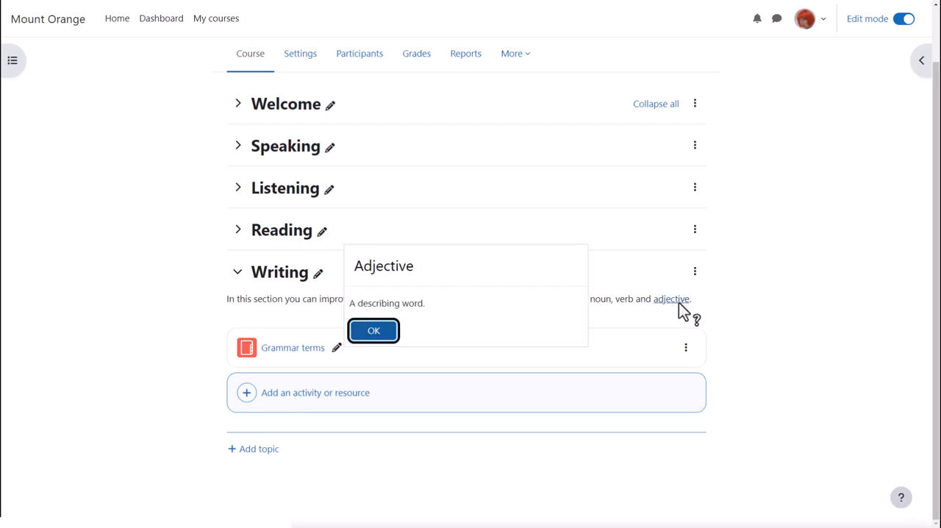
{"action": "left_click", "coordinate": [374, 330]}
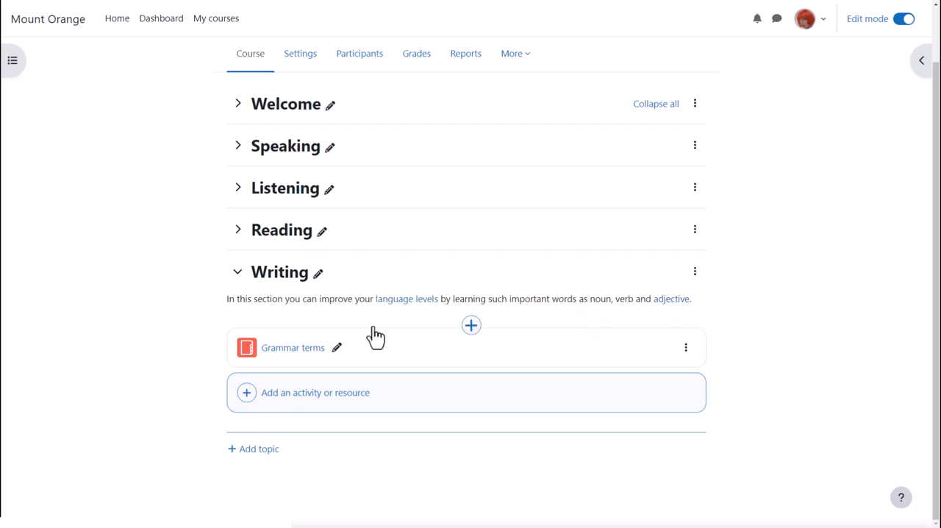